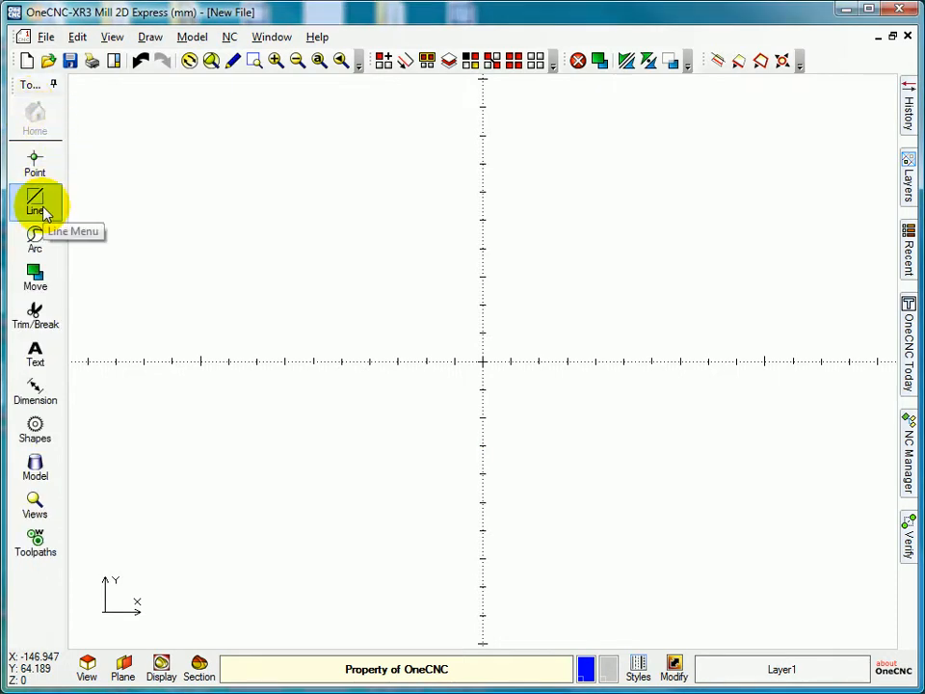
# - Activate the Line tool's Sketch mode to draw lines from screen positions
pyautogui.click(35, 198)
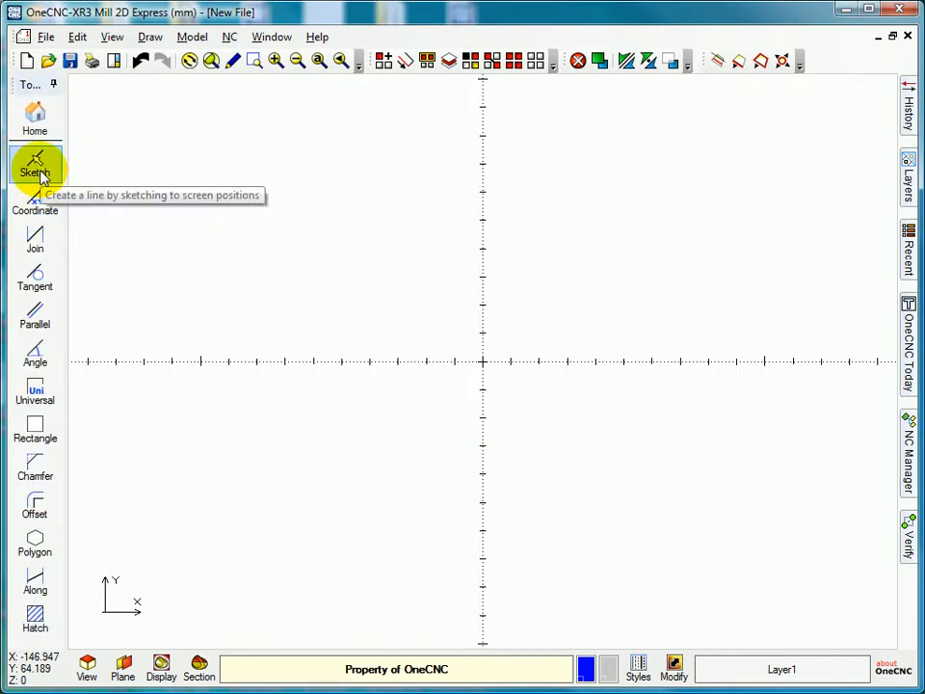
pyautogui.click(35, 164)
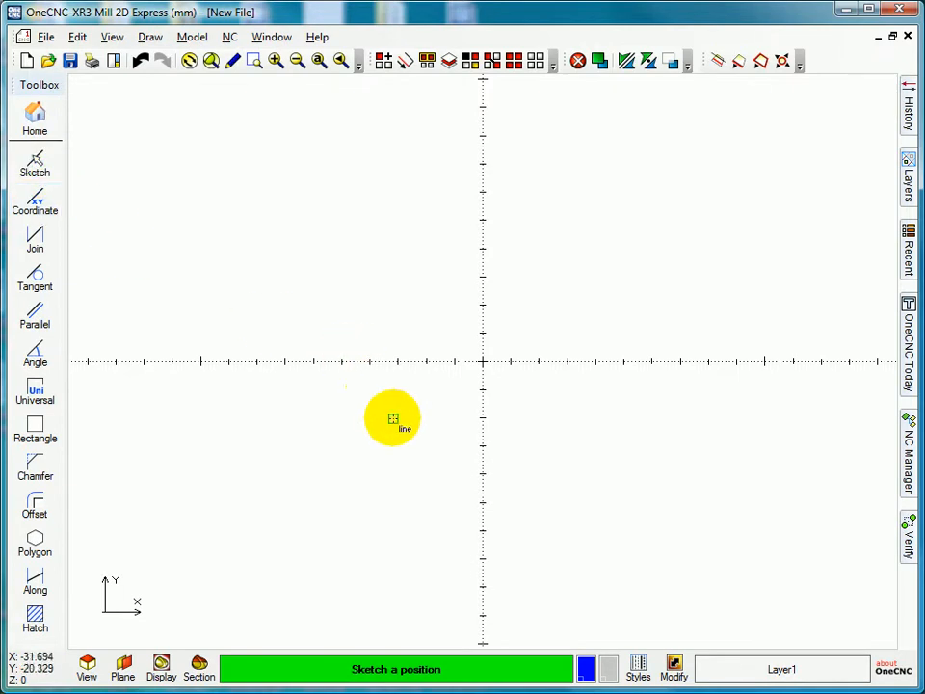
pyautogui.moveTo(249, 159)
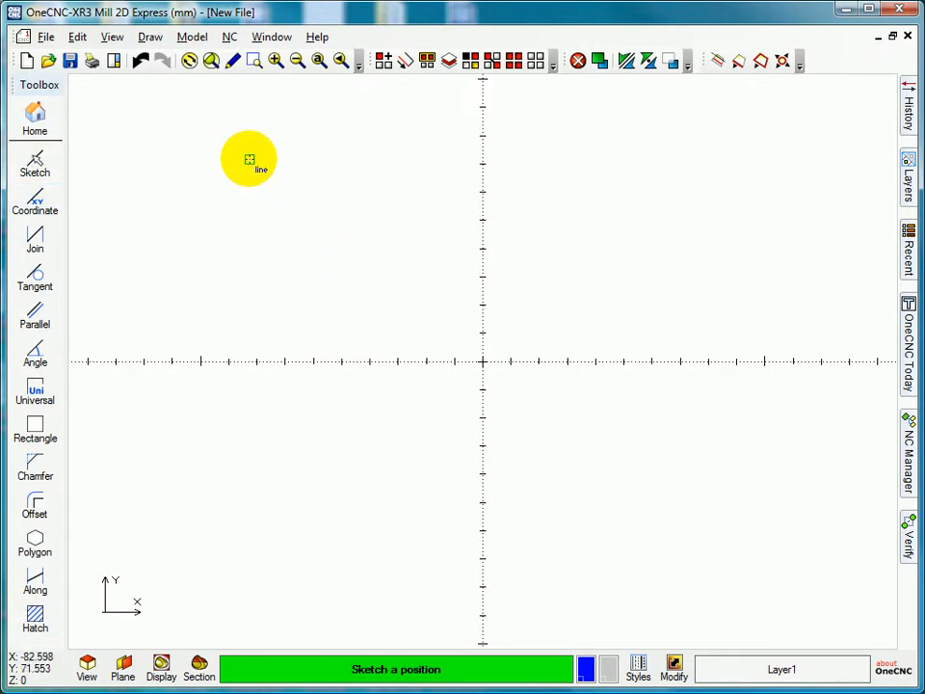
# - Sketch four crossing lines: horizontal at Y 50 and -50, vertical at X 50 and -50
pyautogui.moveTo(250, 159); pyautogui.dragTo(777, 249)
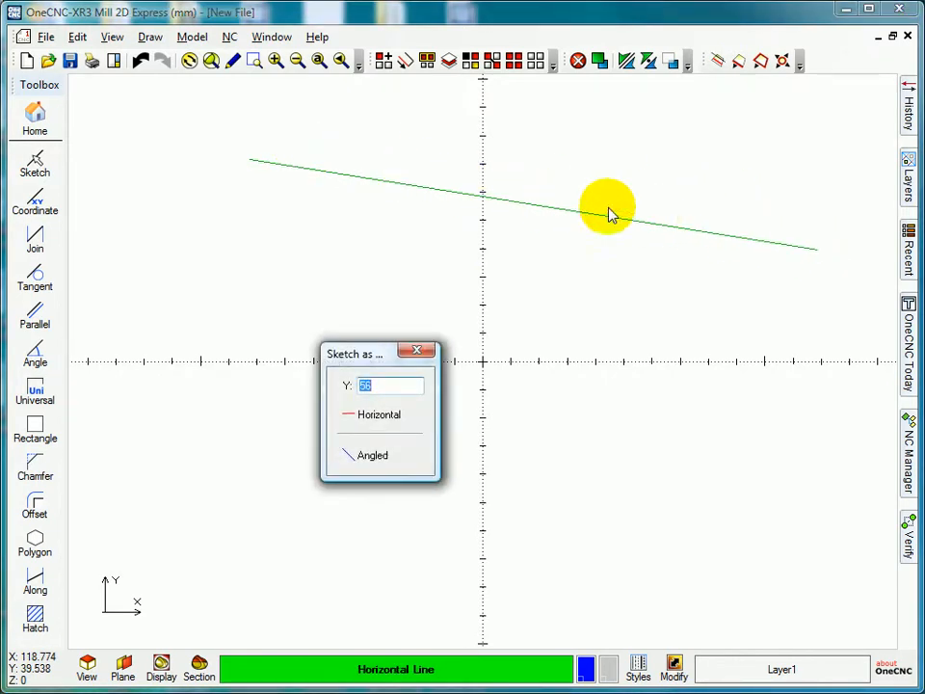
pyautogui.moveTo(116, 135)
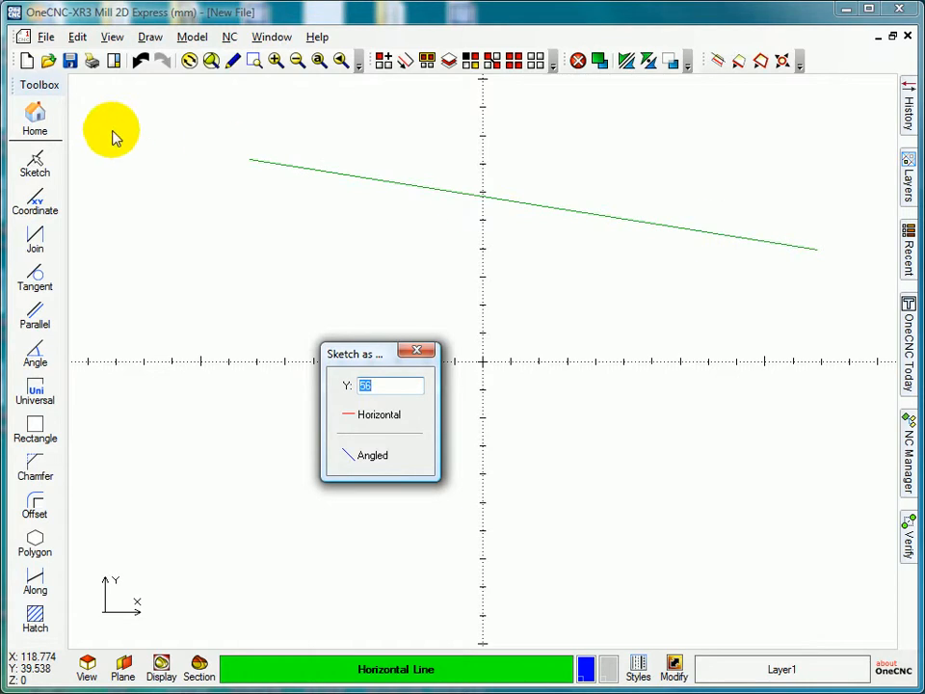
pyautogui.moveTo(413, 386)
pyautogui.write('50')
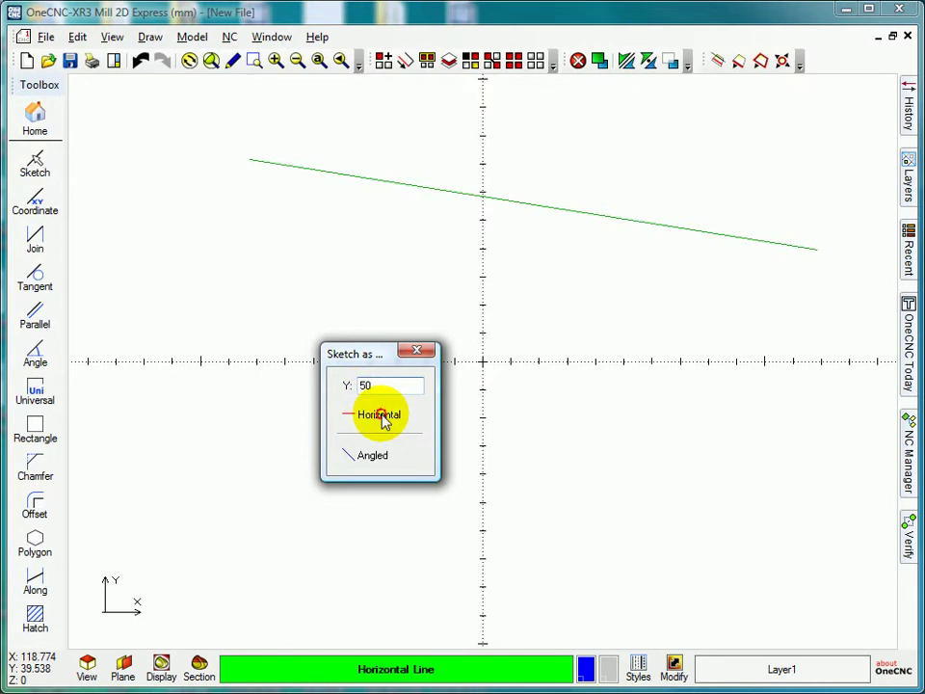
pyautogui.click(376, 414)
pyautogui.write('-5')
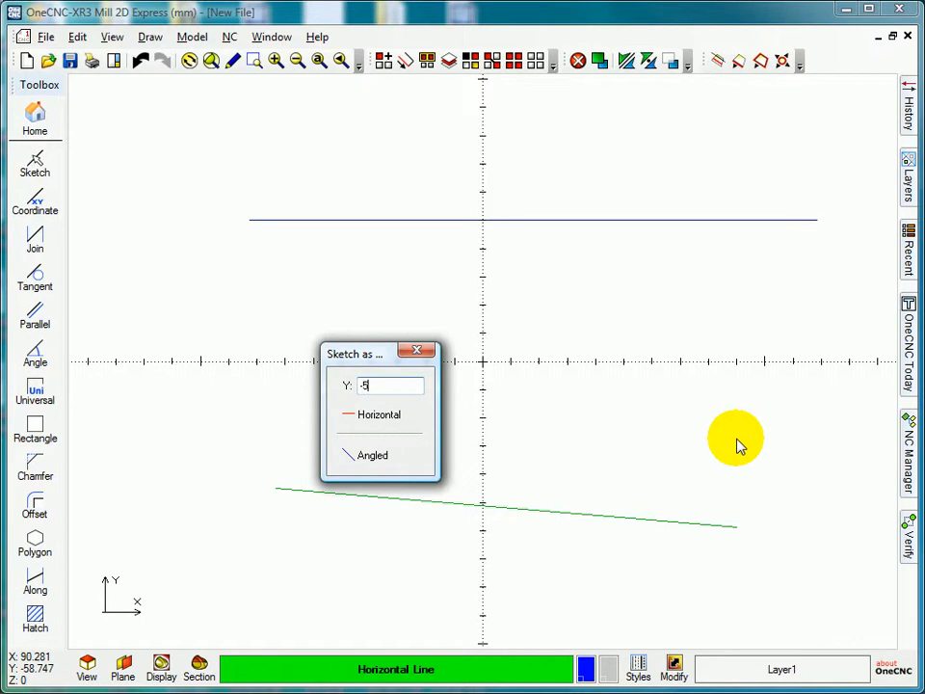
pyautogui.click(374, 414)
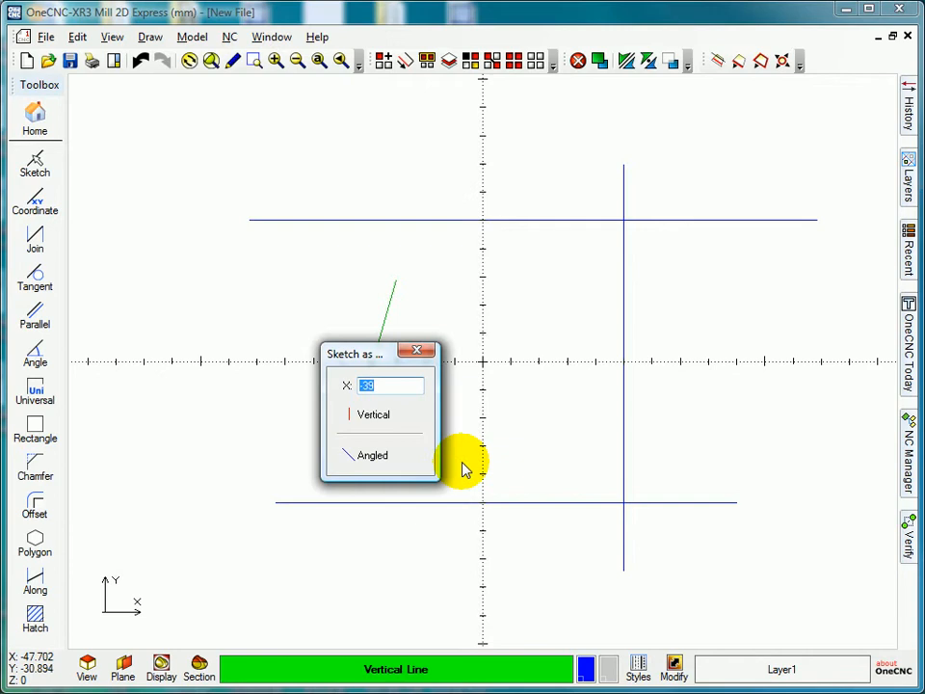
pyautogui.write('-5')
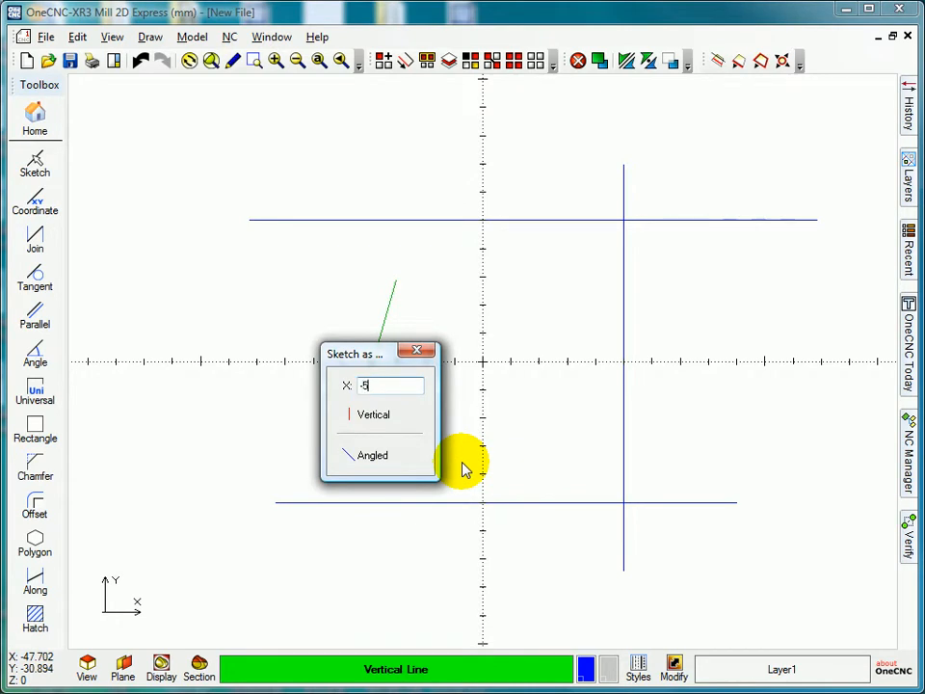
pyautogui.click(372, 414)
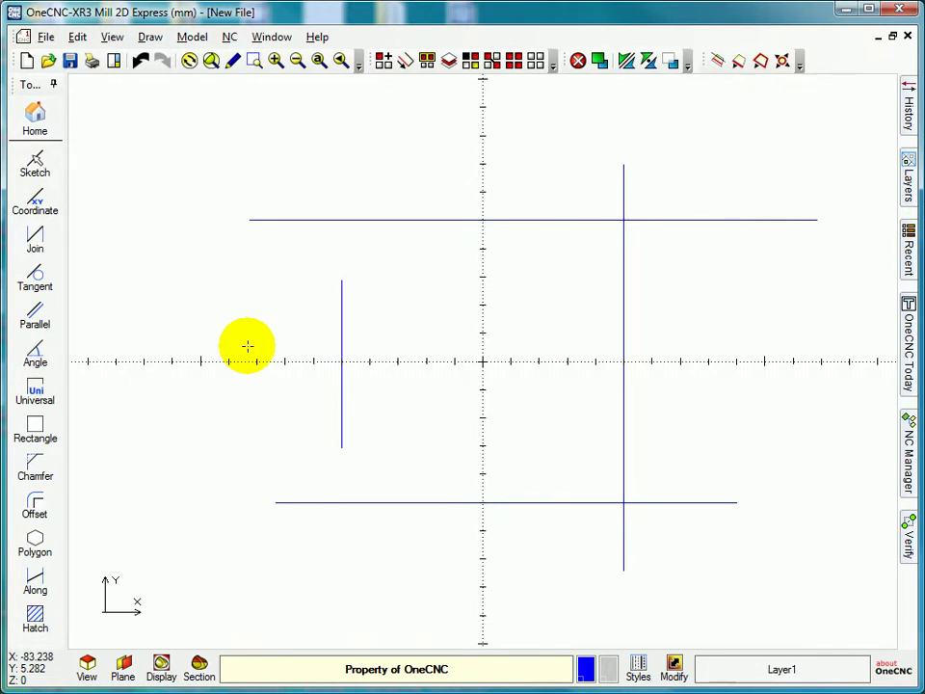
pyautogui.moveTo(421, 320)
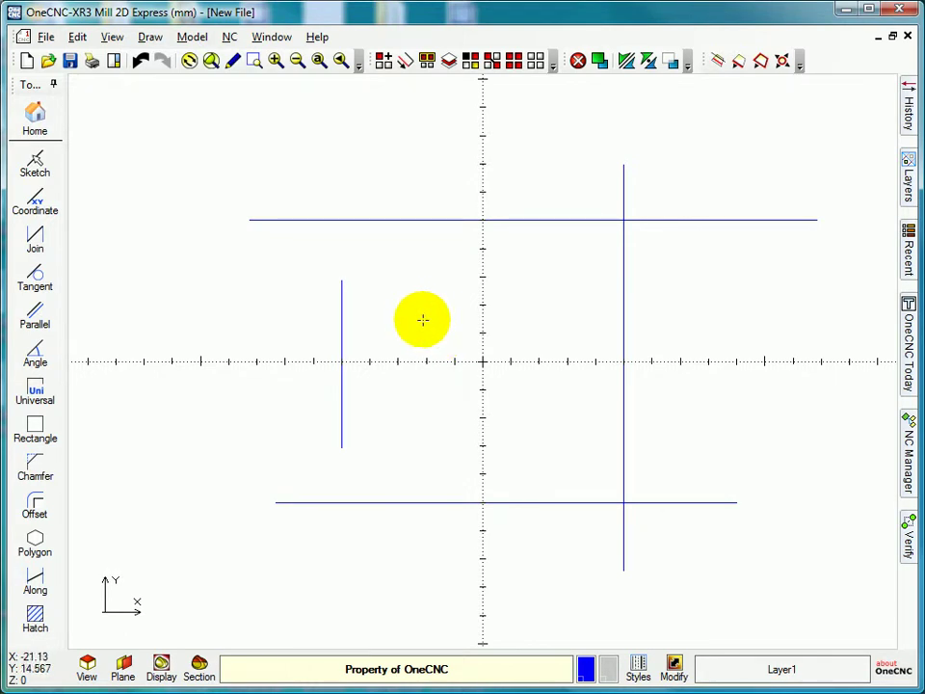
pyautogui.moveTo(592, 228)
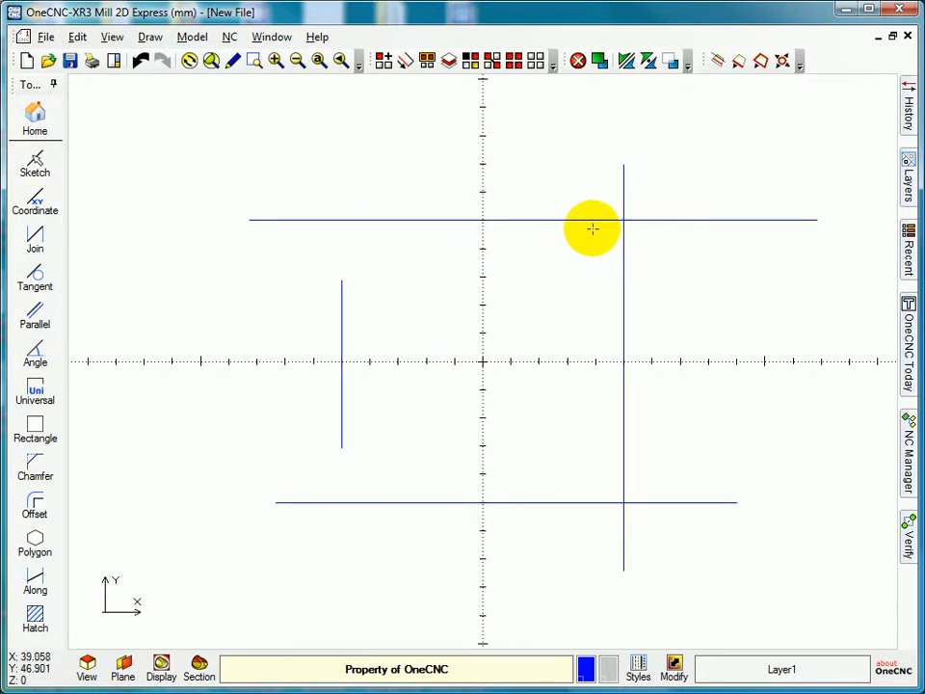
pyautogui.moveTo(571, 254)
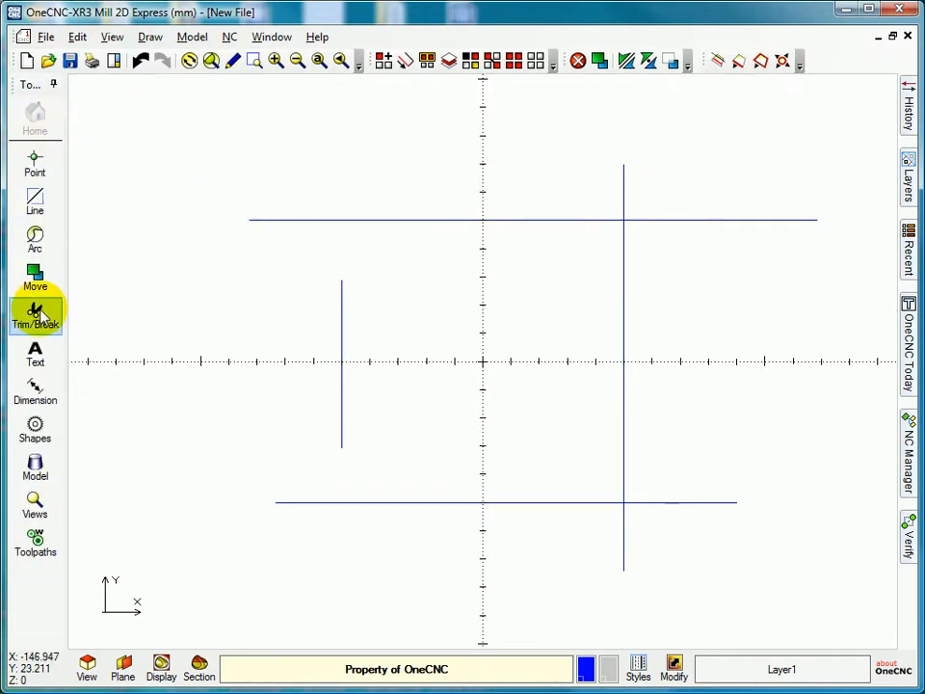
# - Try trimming the top and left lines together at the upper-left corner with Trim one
pyautogui.click(35, 312)
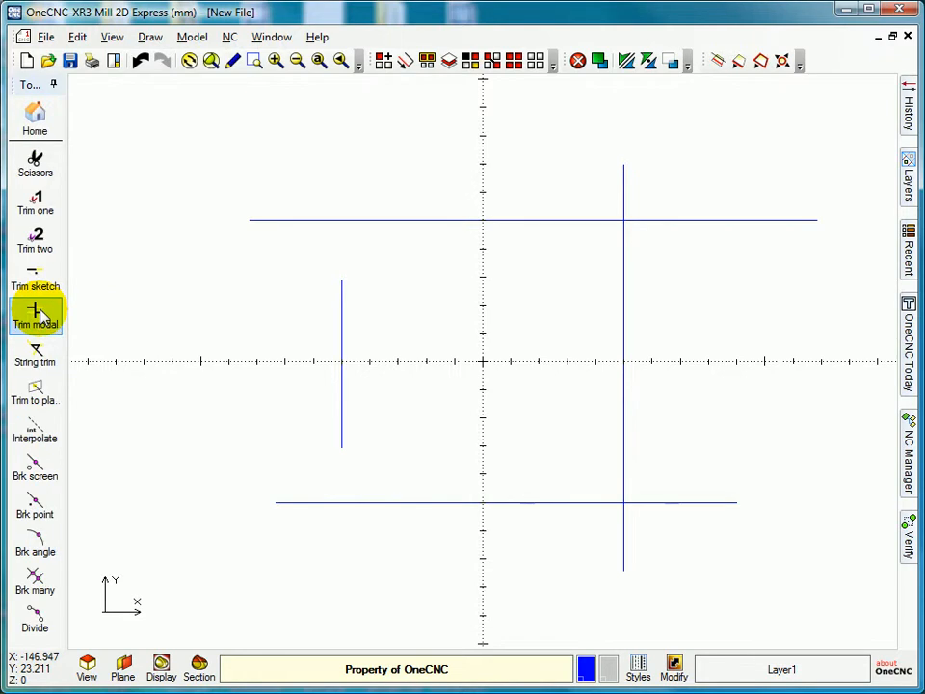
pyautogui.moveTo(36, 202)
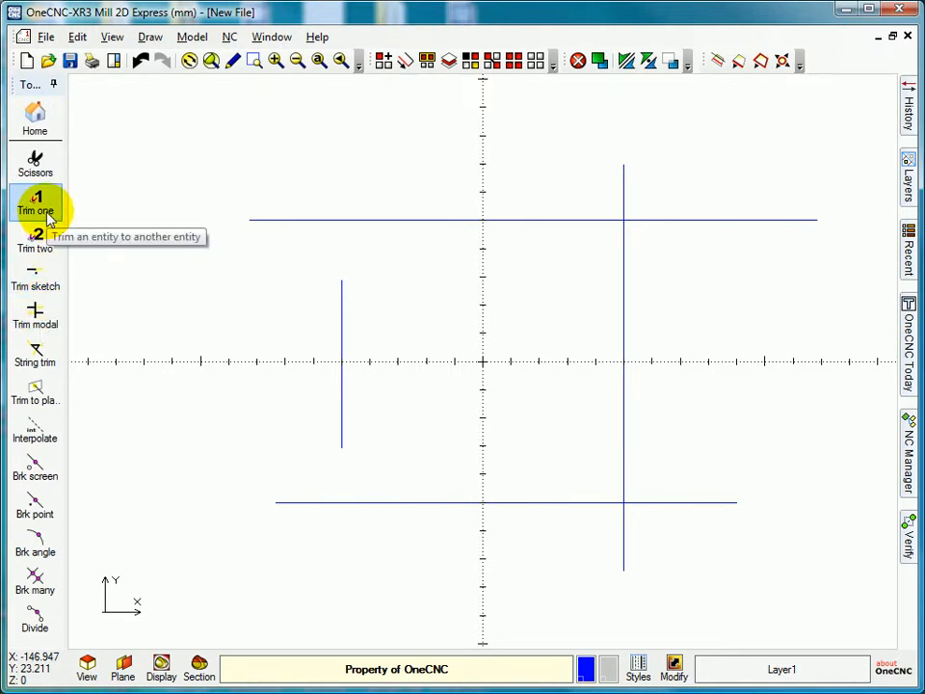
pyautogui.click(35, 202)
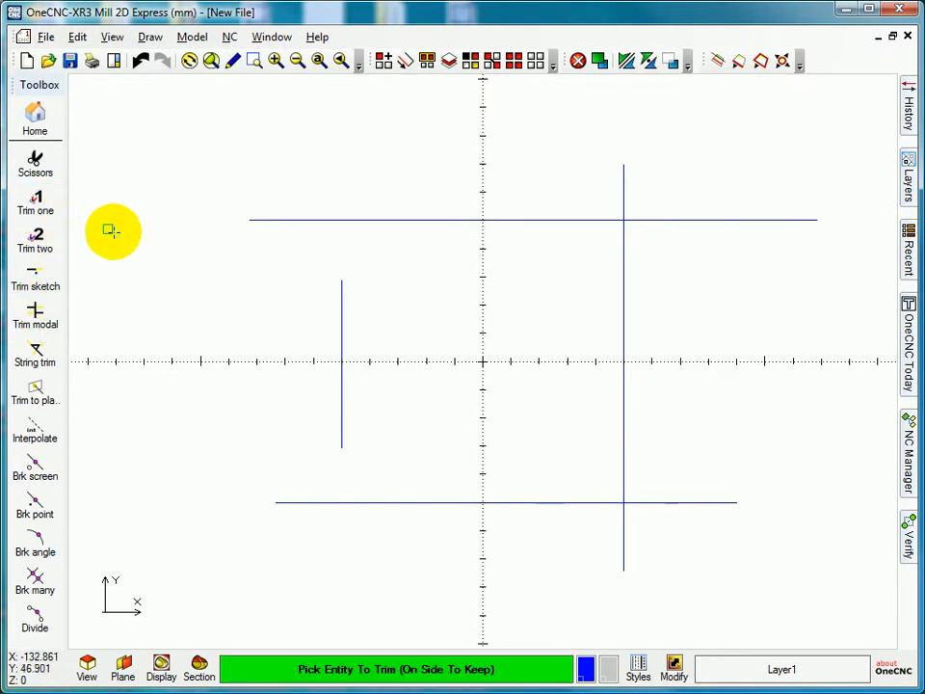
pyautogui.moveTo(410, 313)
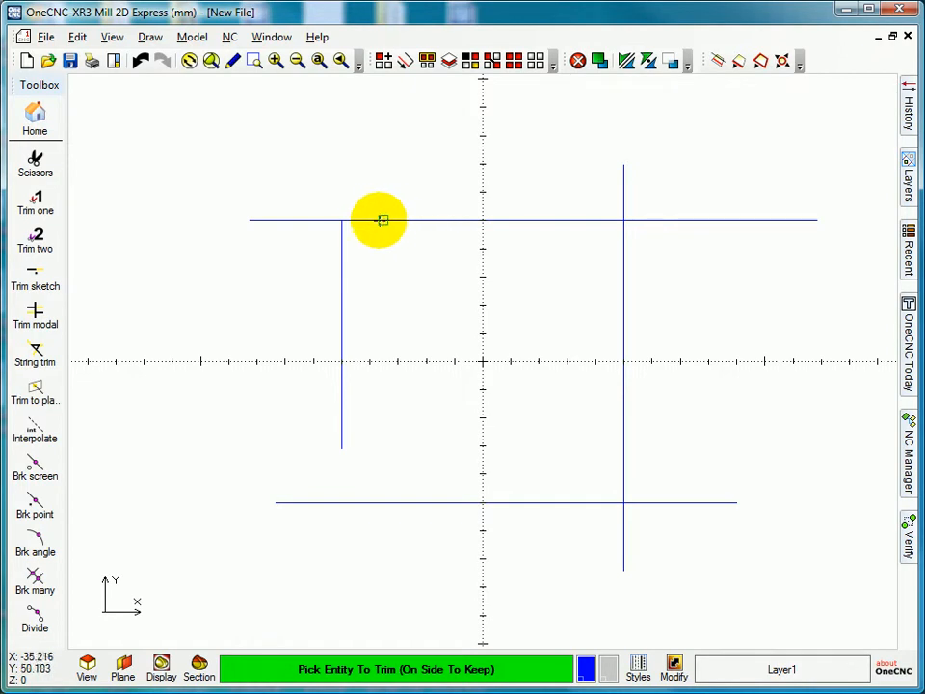
pyautogui.moveTo(396, 221)
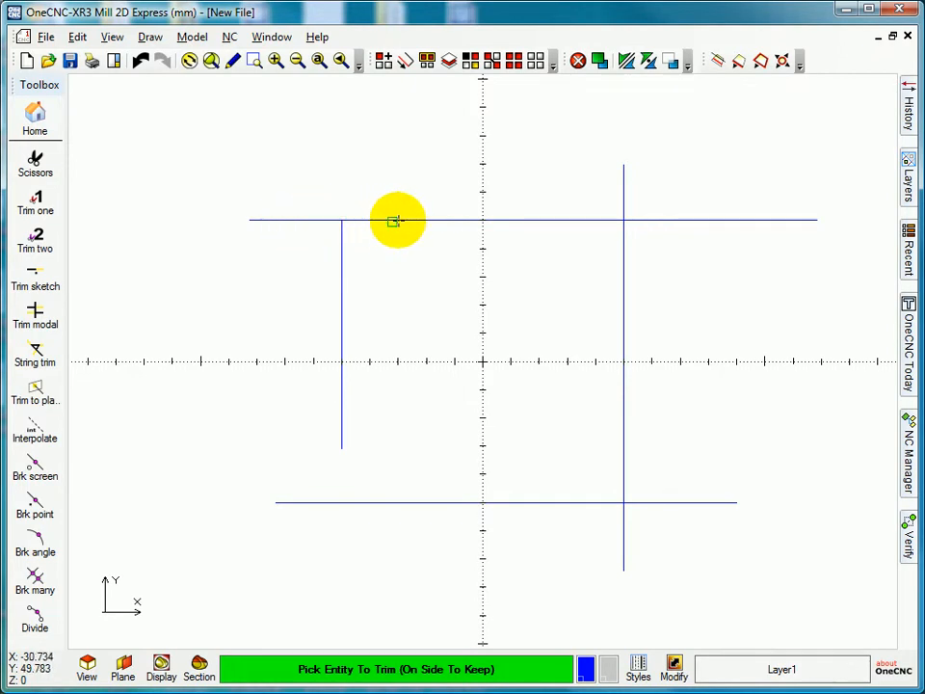
pyautogui.click(396, 221)
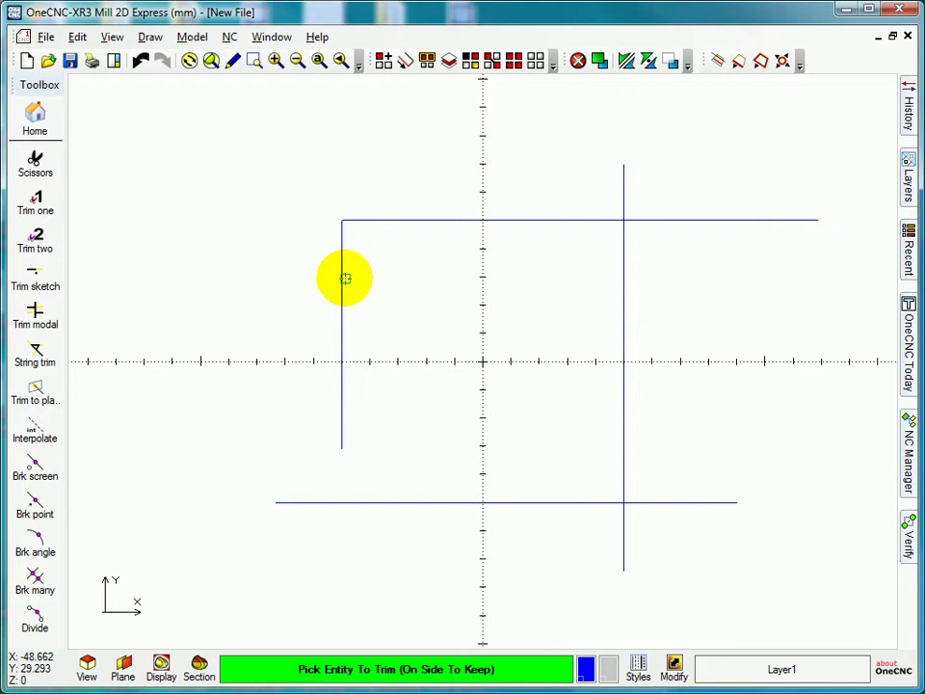
pyautogui.click(344, 280)
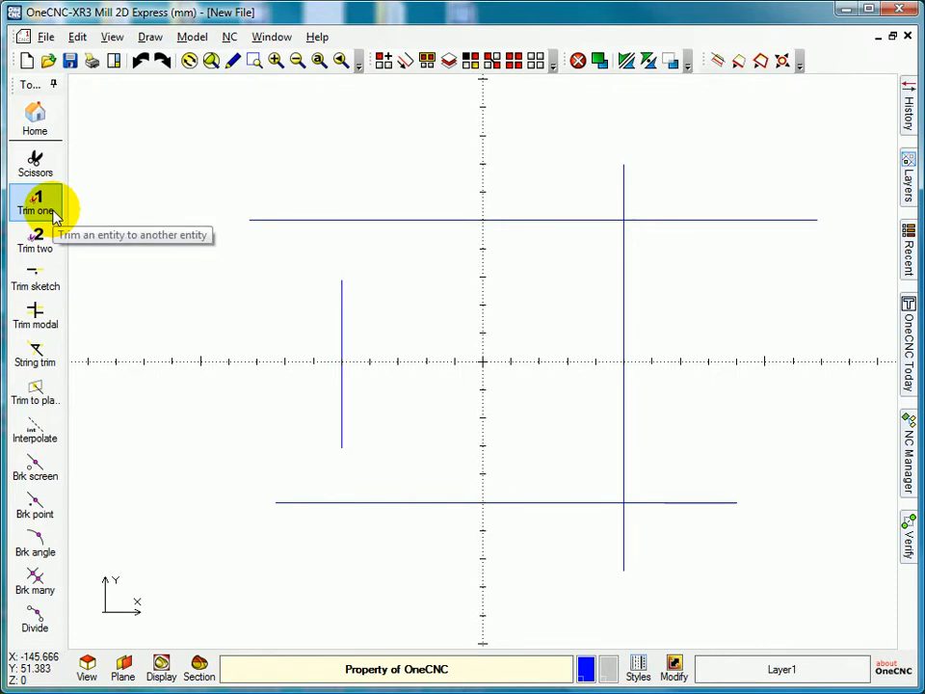
# - Use Trim two to trim the top line and its paired line to each other
pyautogui.click(34, 248)
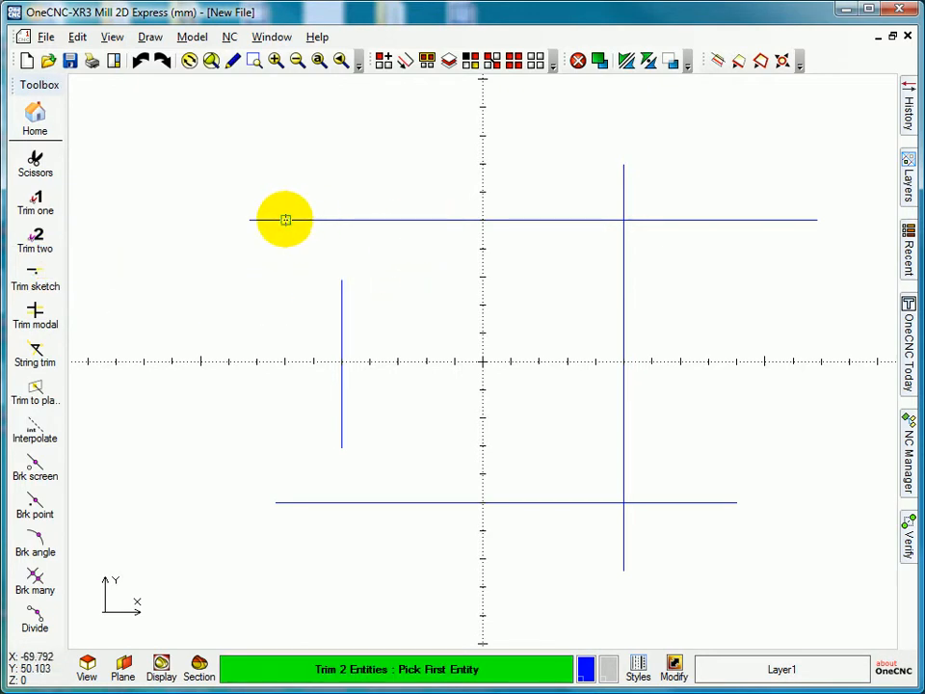
pyautogui.moveTo(454, 219)
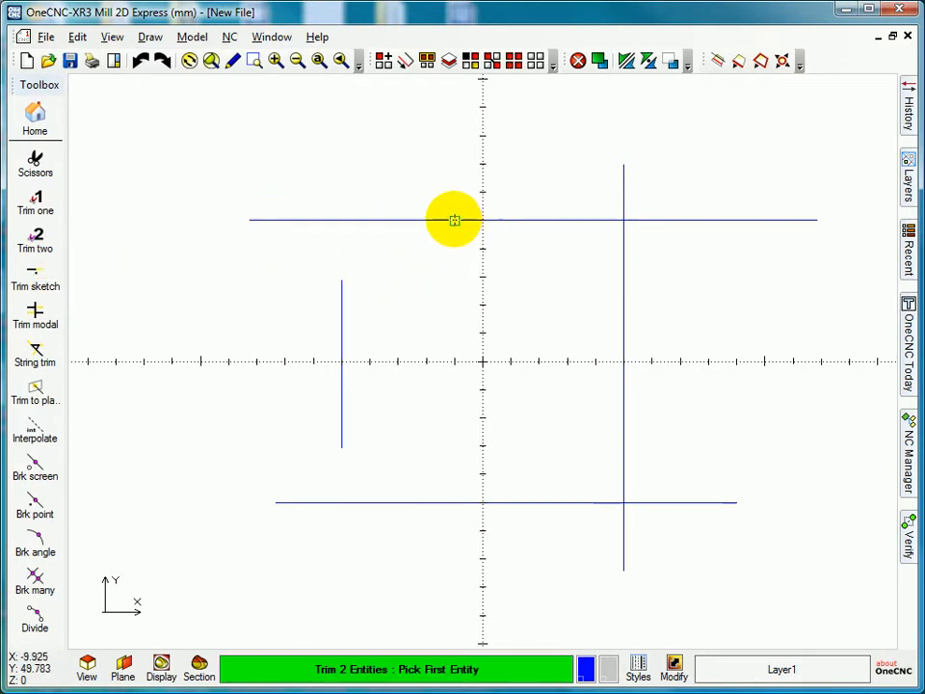
pyautogui.click(454, 218)
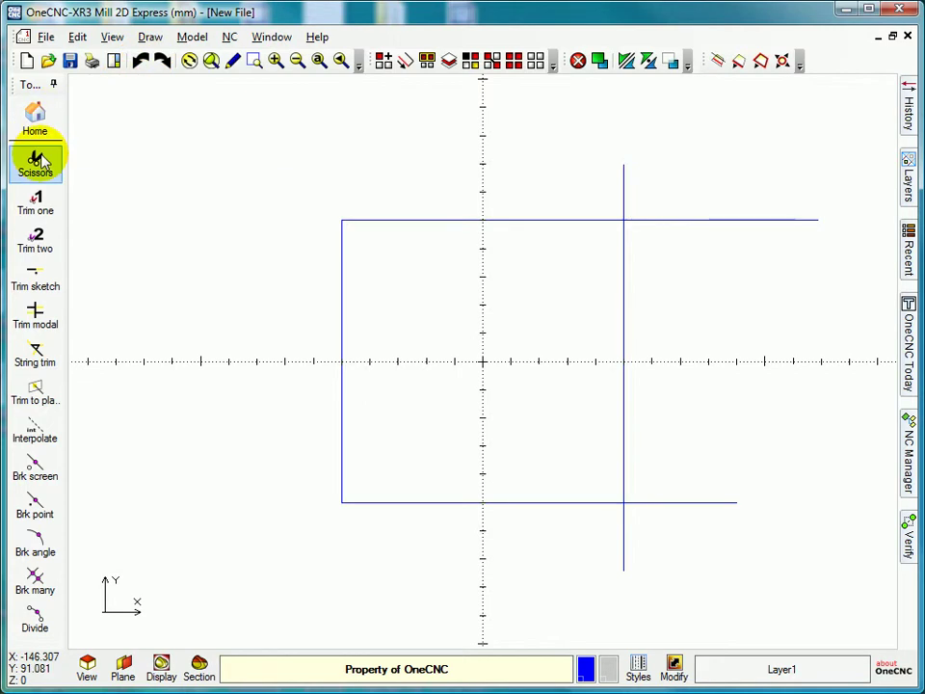
# - Activate the Scissors tool to remove excess line pieces
pyautogui.click(34, 164)
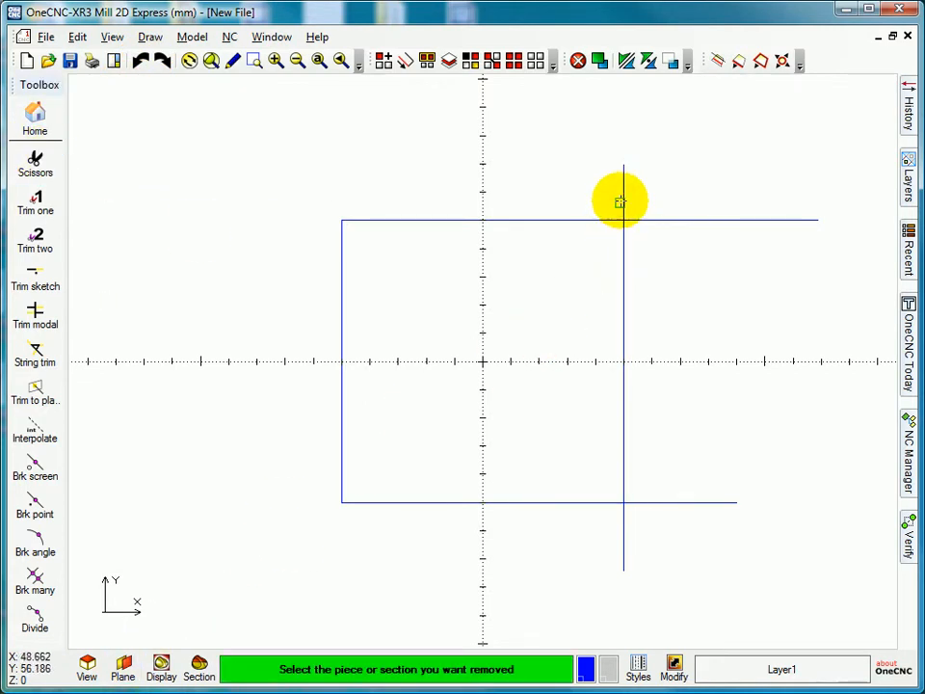
pyautogui.moveTo(624, 177)
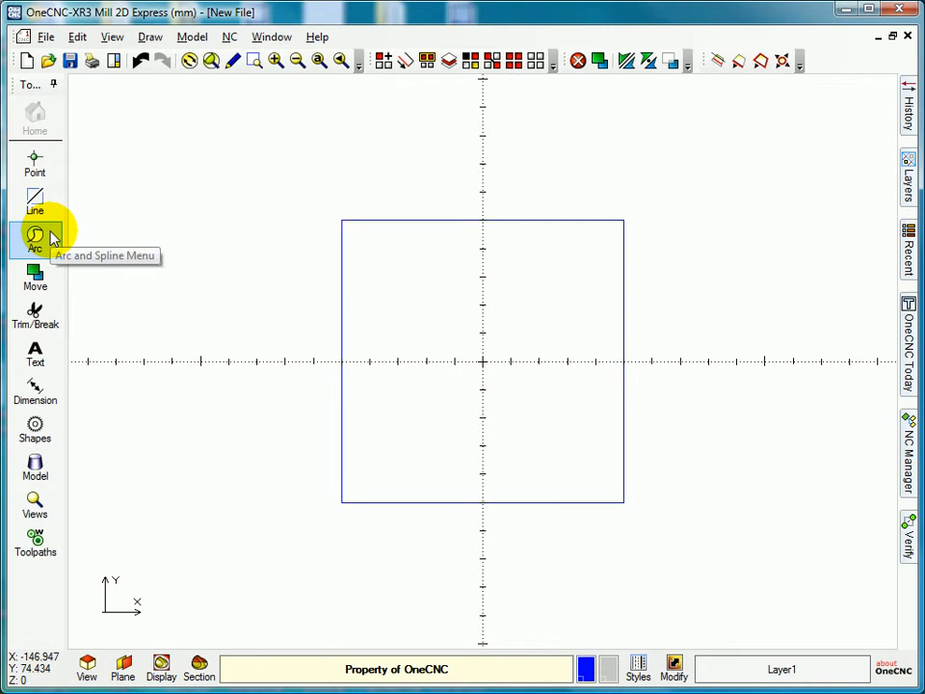
pyautogui.moveTo(36, 129)
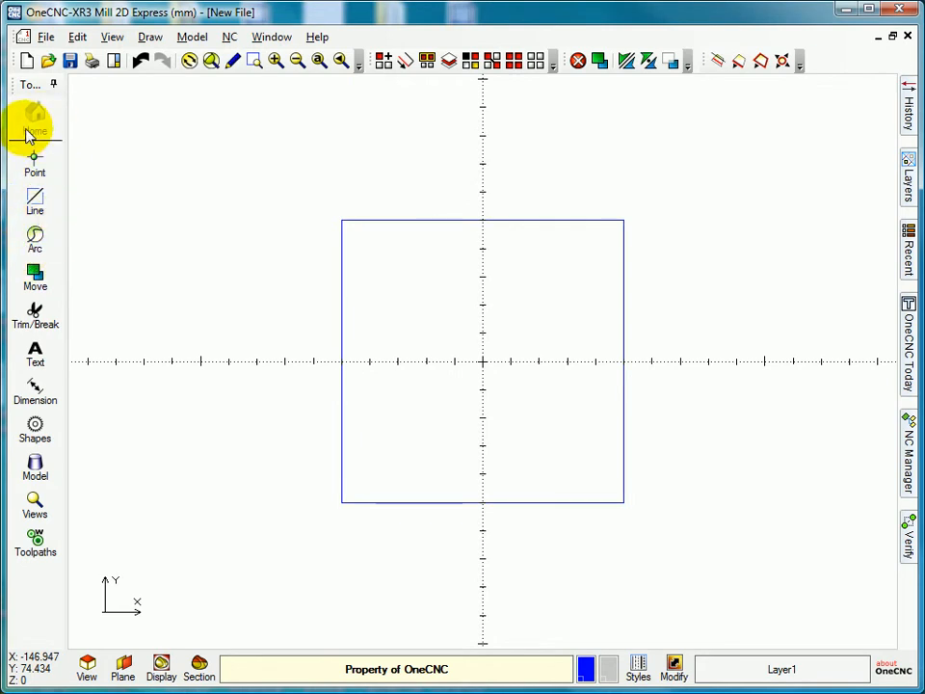
pyautogui.moveTo(35, 239)
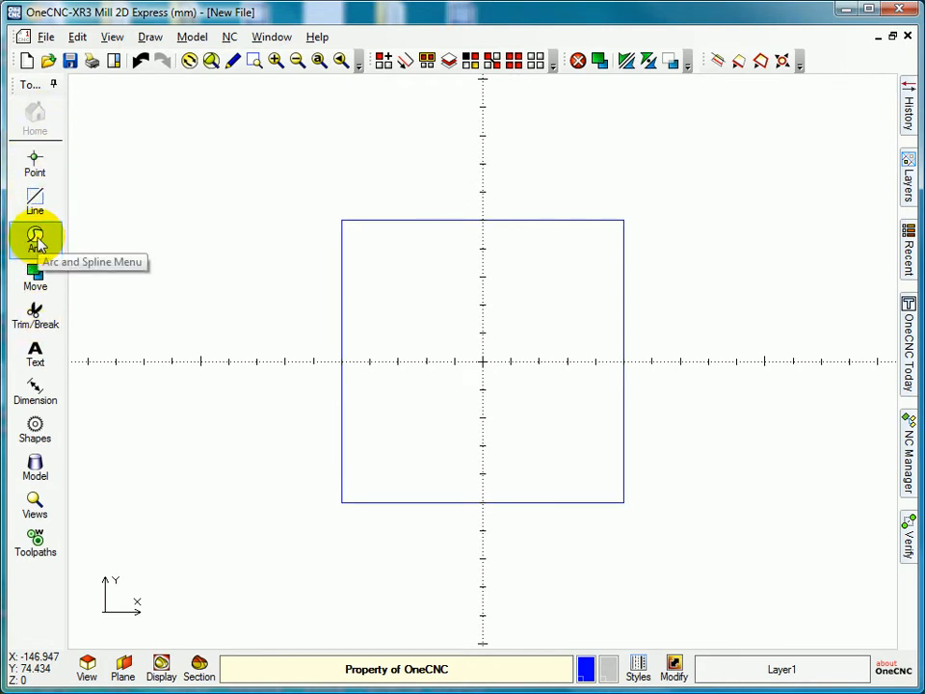
# - Fillet the top-left and bottom-left corners with radius 20
pyautogui.click(35, 234)
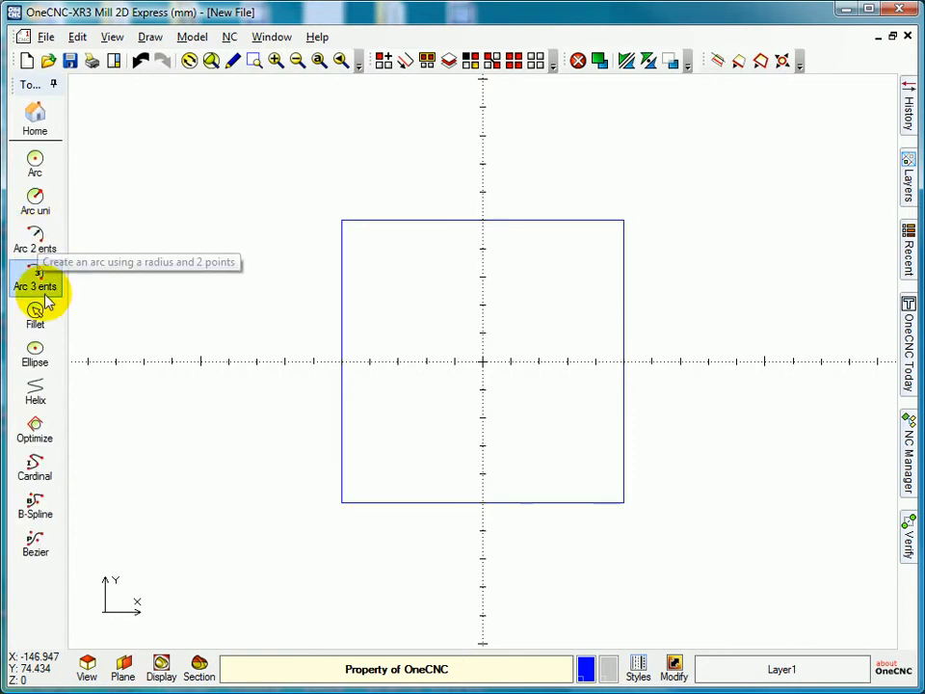
pyautogui.click(34, 310)
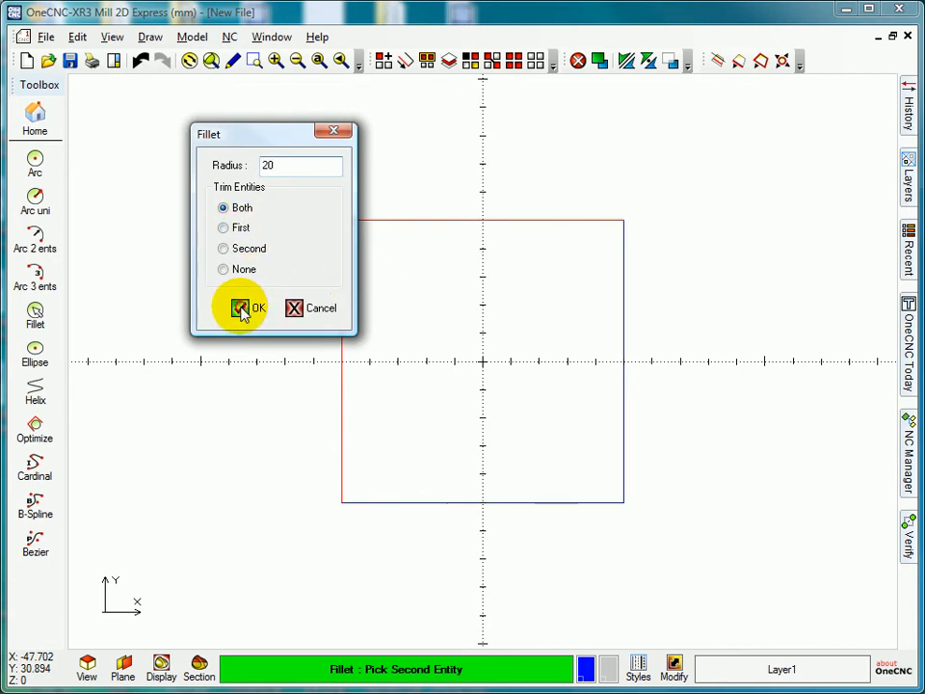
pyautogui.click(247, 308)
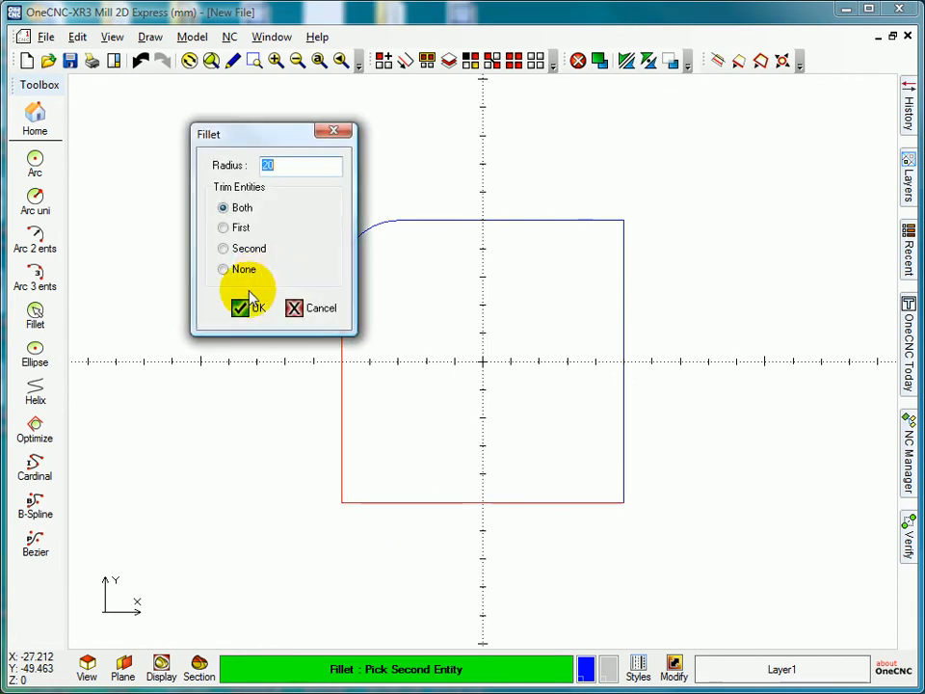
pyautogui.click(250, 307)
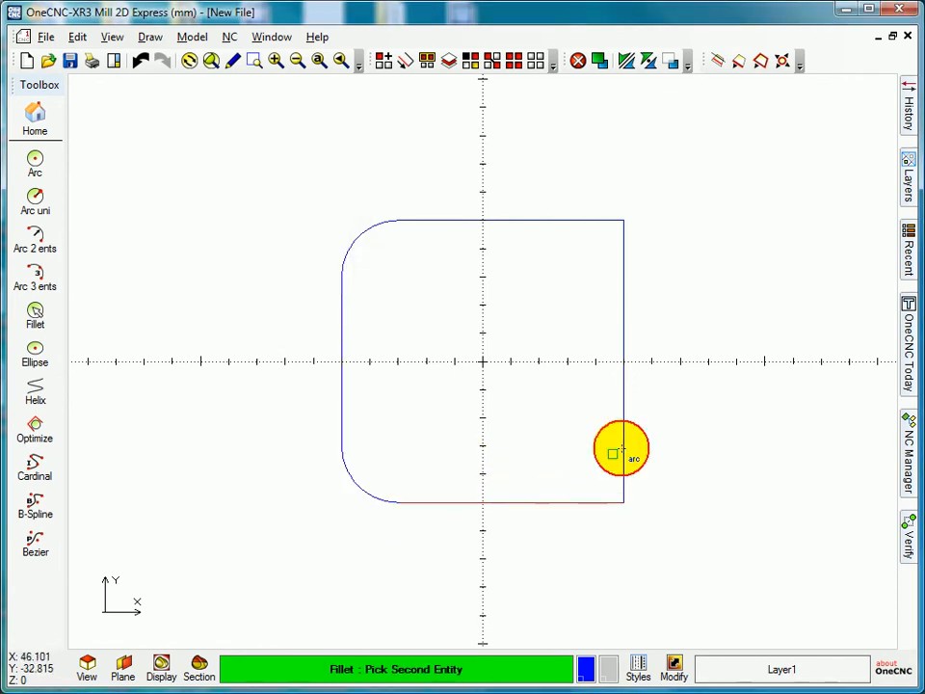
# - Fillet the bottom-right corner at radius 30 and top-right at radius 10
pyautogui.click(618, 449)
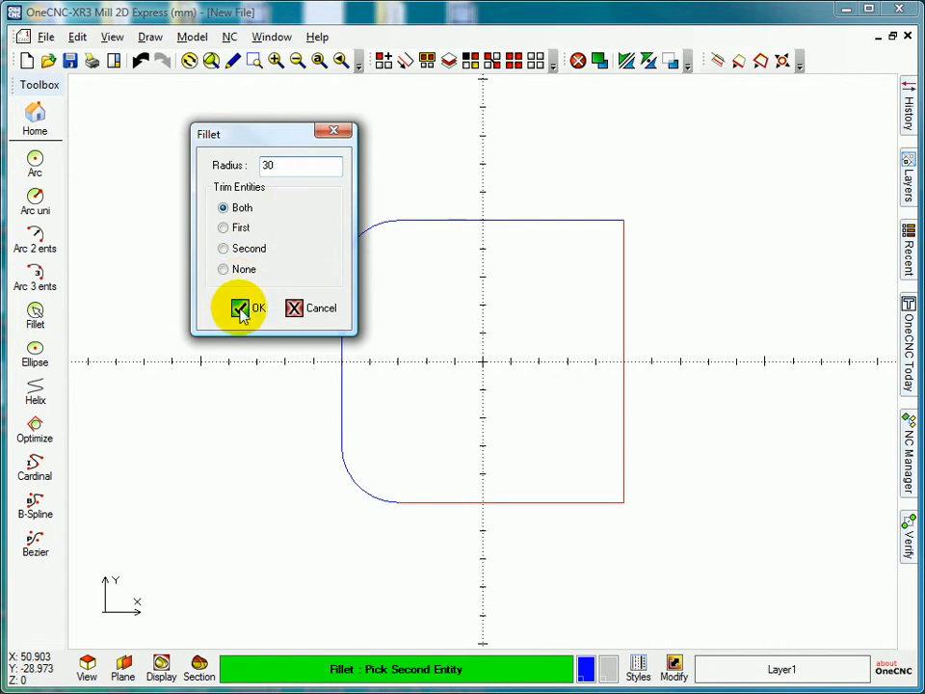
pyautogui.click(240, 307)
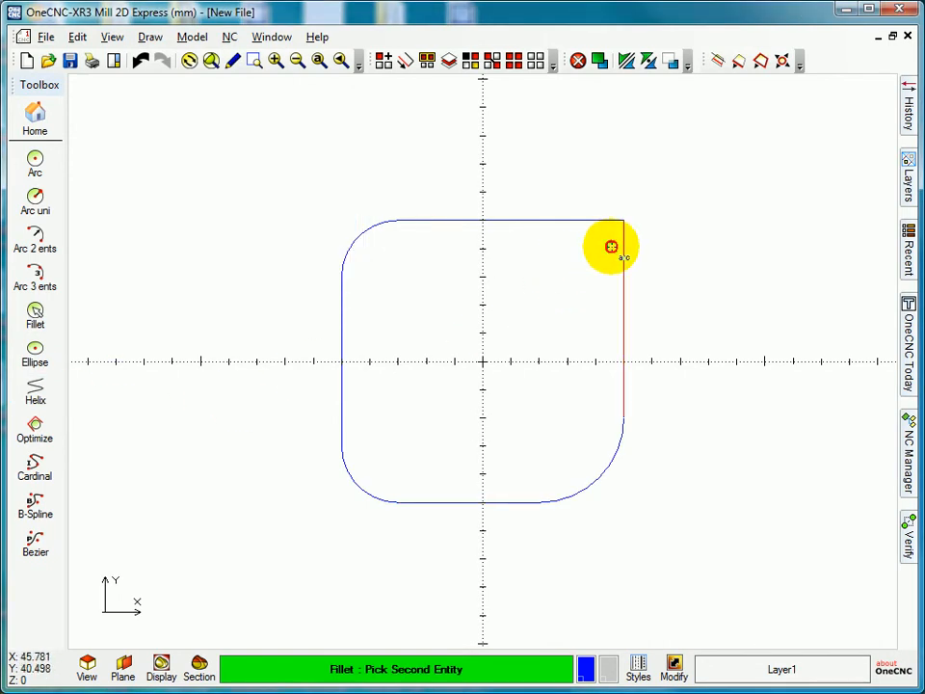
pyautogui.click(610, 246)
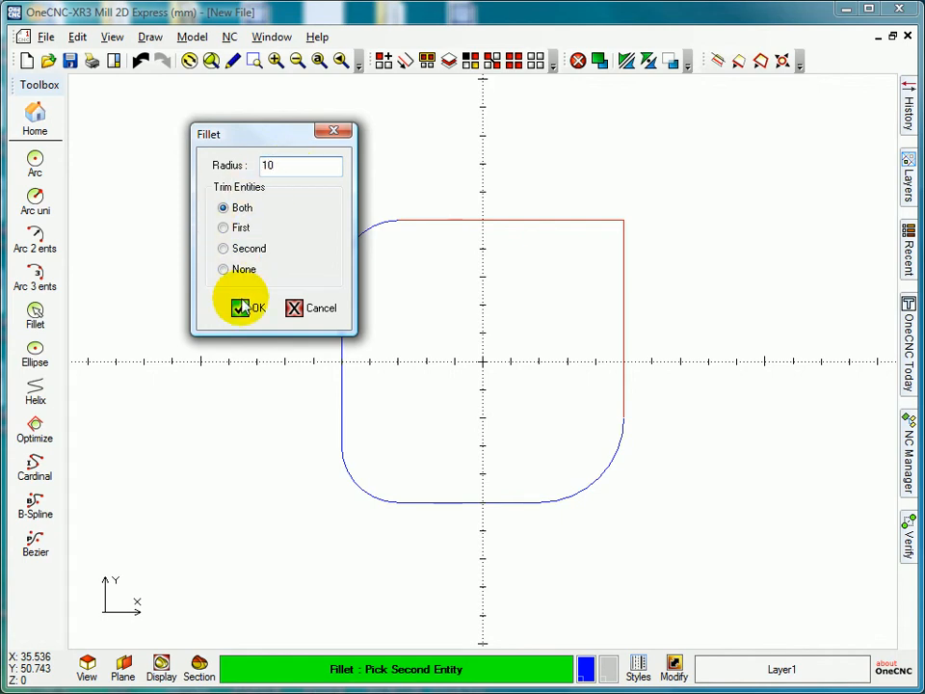
pyautogui.click(248, 306)
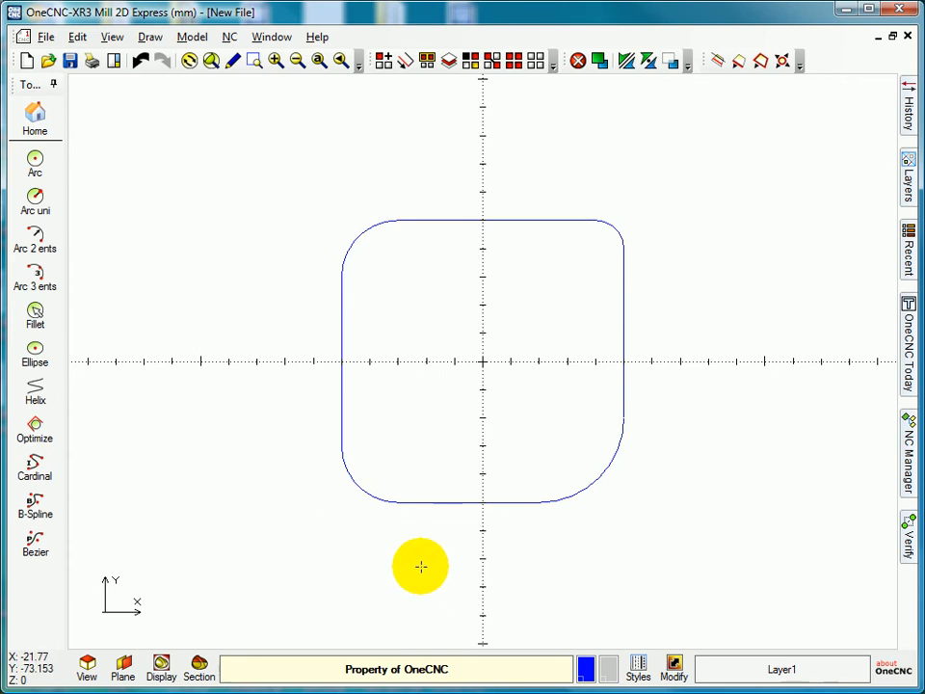
pyautogui.moveTo(384, 524)
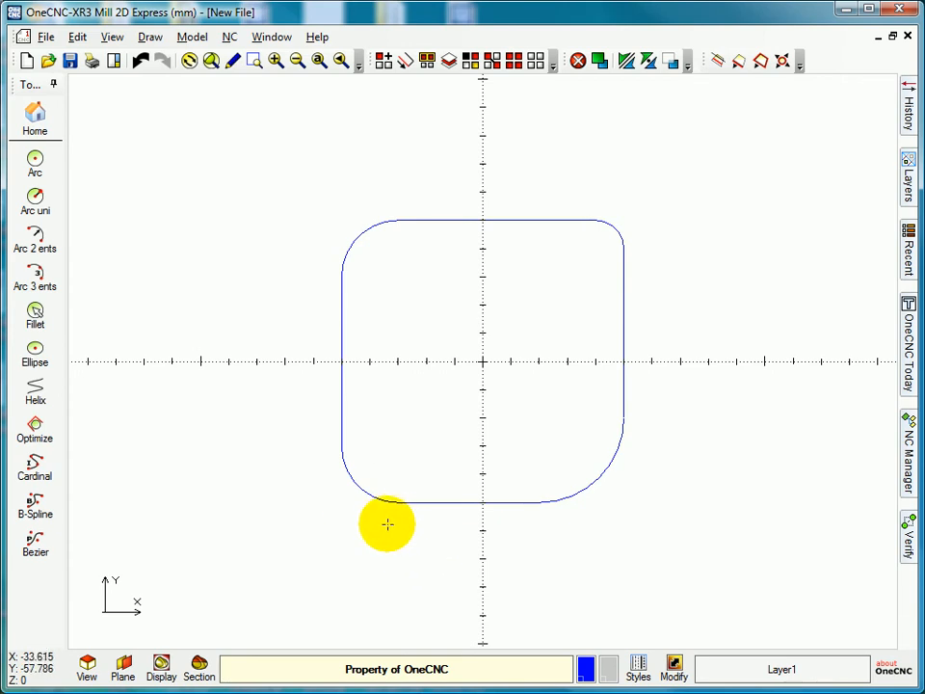
pyautogui.moveTo(390, 520)
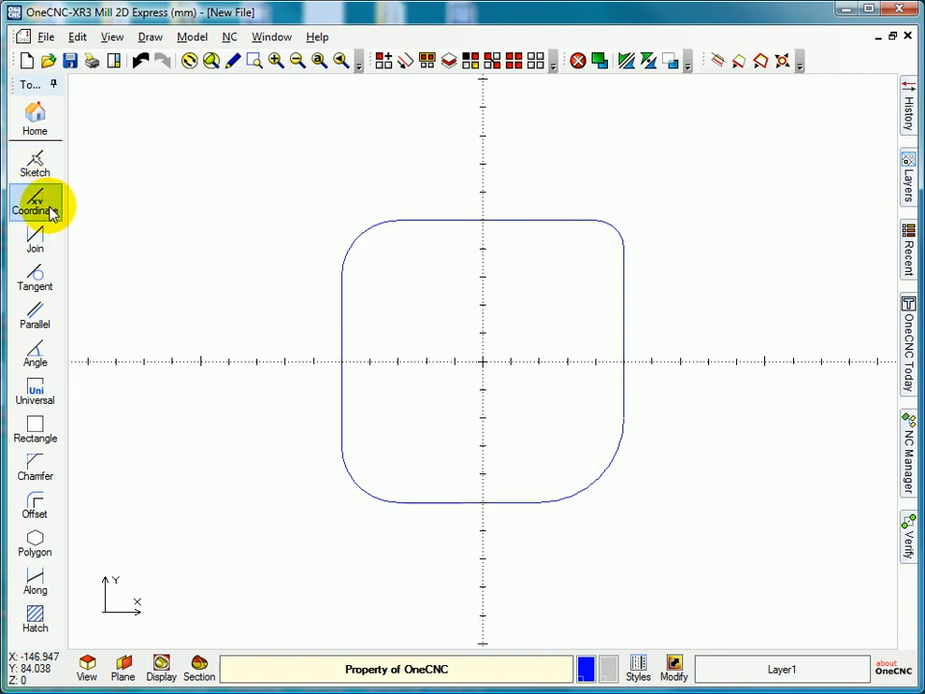
pyautogui.moveTo(34, 448)
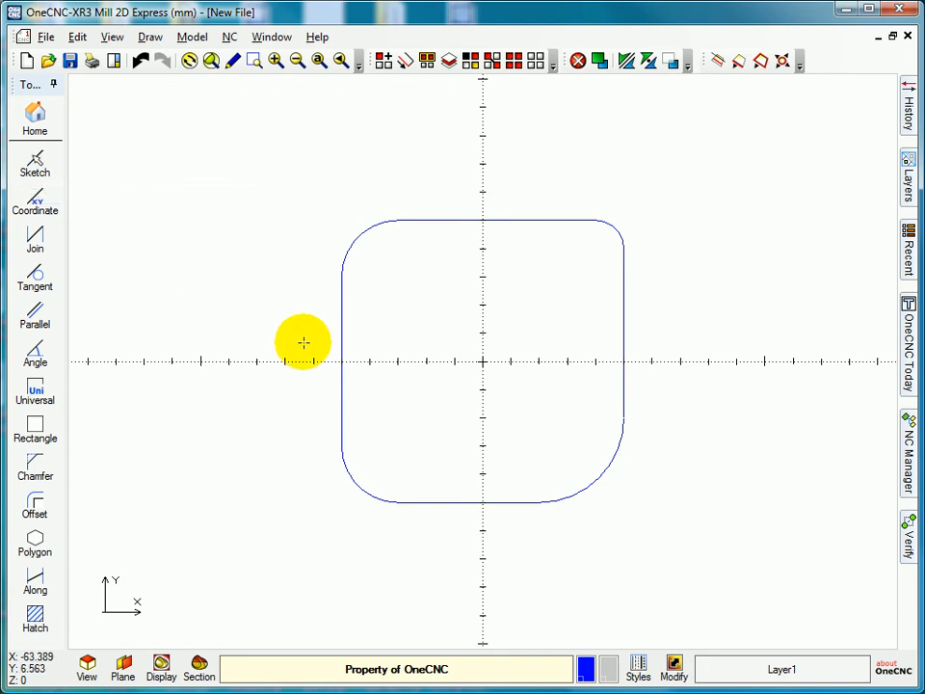
pyautogui.moveTo(520, 431)
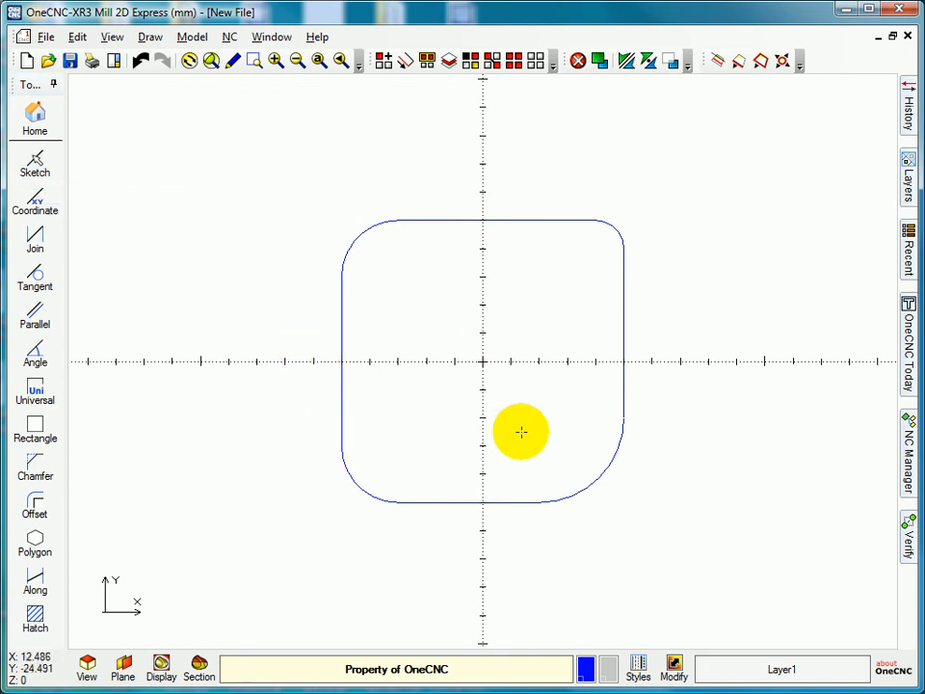